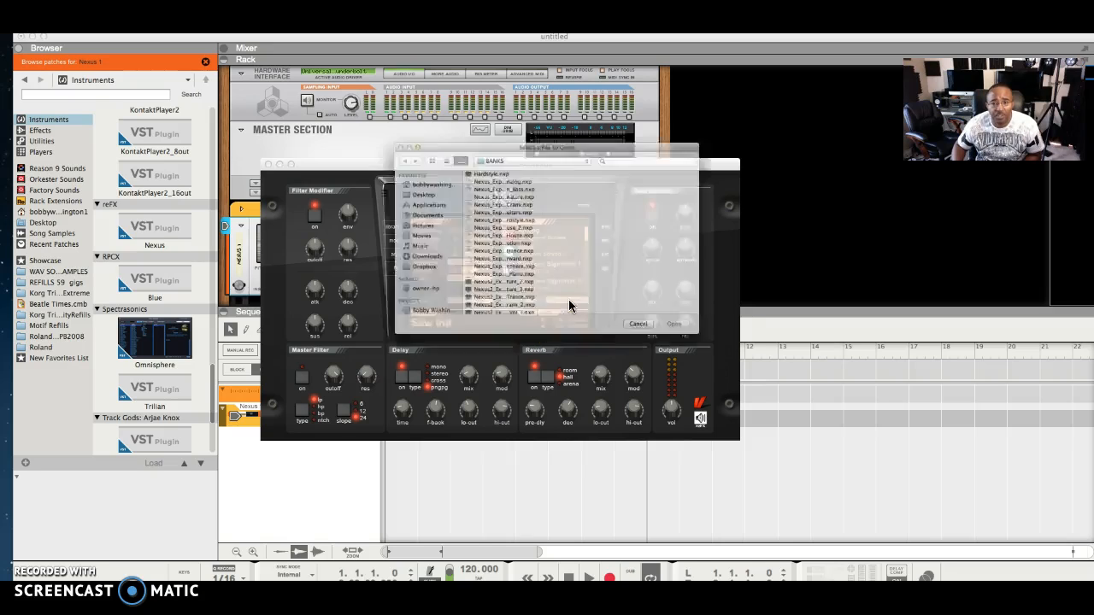
- Import Nexus2_Expansion_Bigtone_Signature_2.nxp into Nexus and confirm the completed import
{"action": "left_click", "coordinate": [487, 296]}
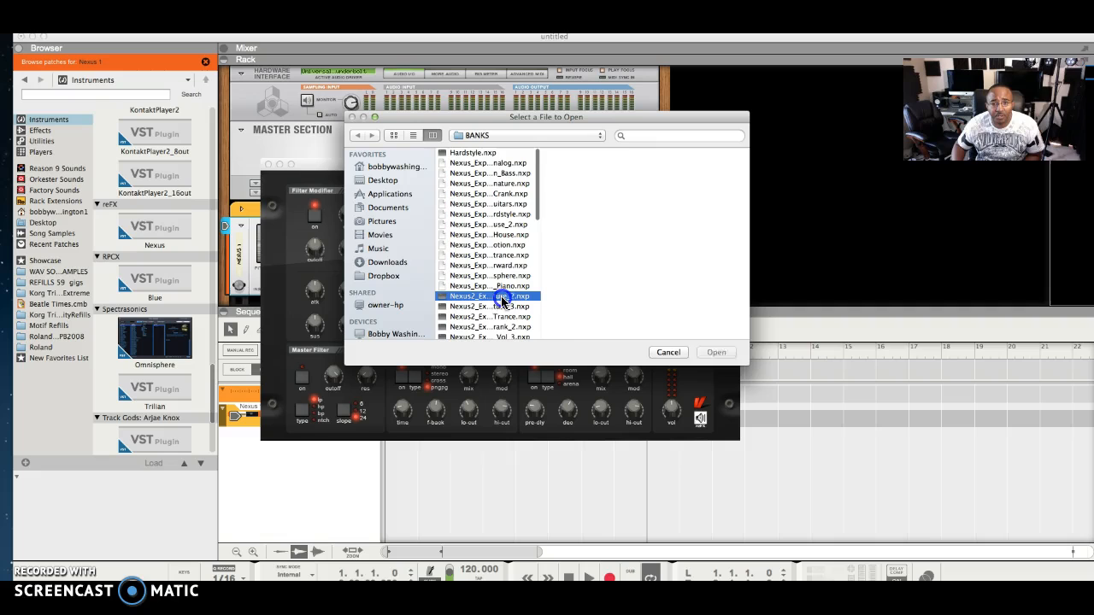
{"action": "left_click", "coordinate": [489, 296]}
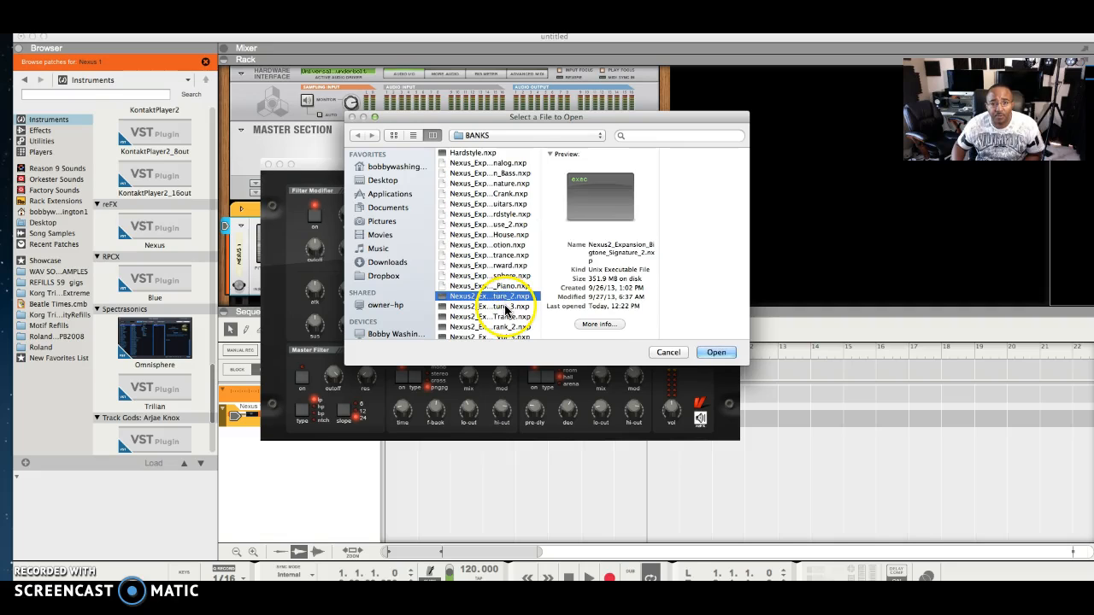
{"action": "left_click", "coordinate": [715, 352]}
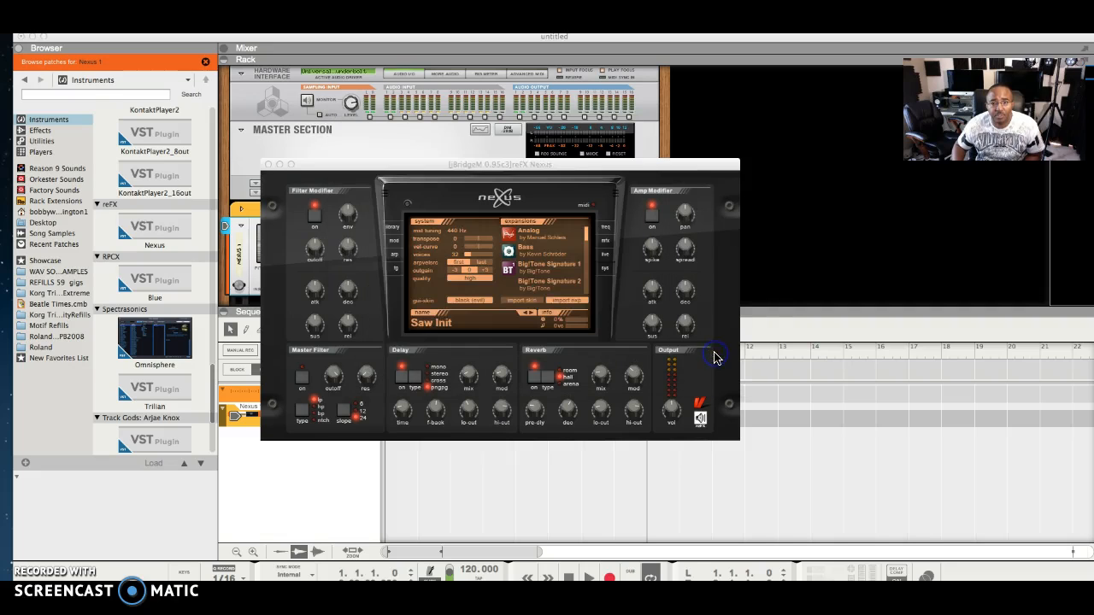
{"action": "left_click", "coordinate": [546, 284]}
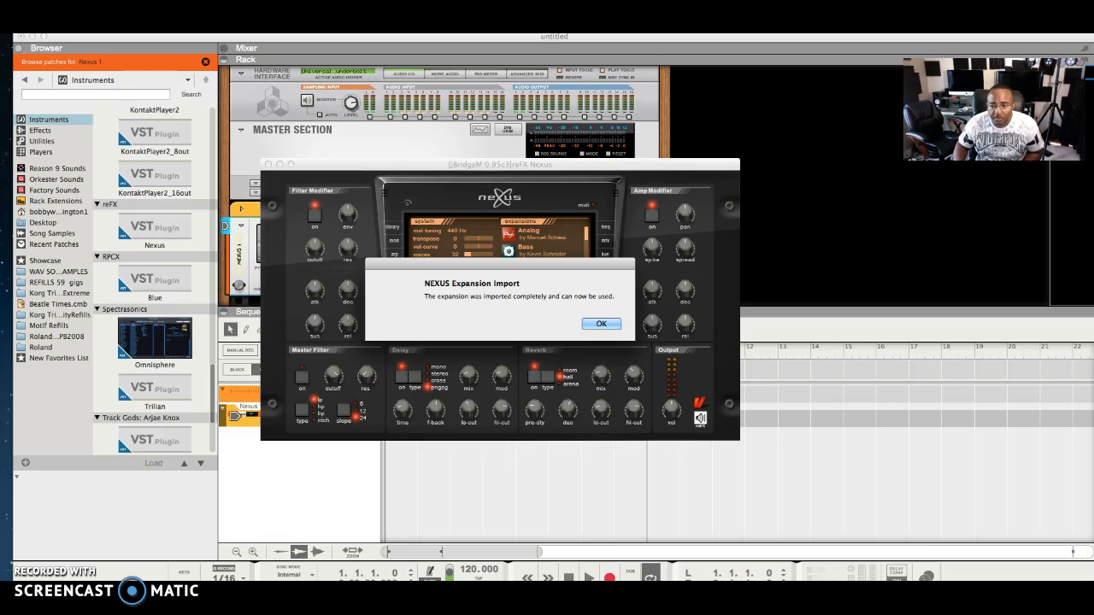
{"action": "left_click", "coordinate": [601, 323]}
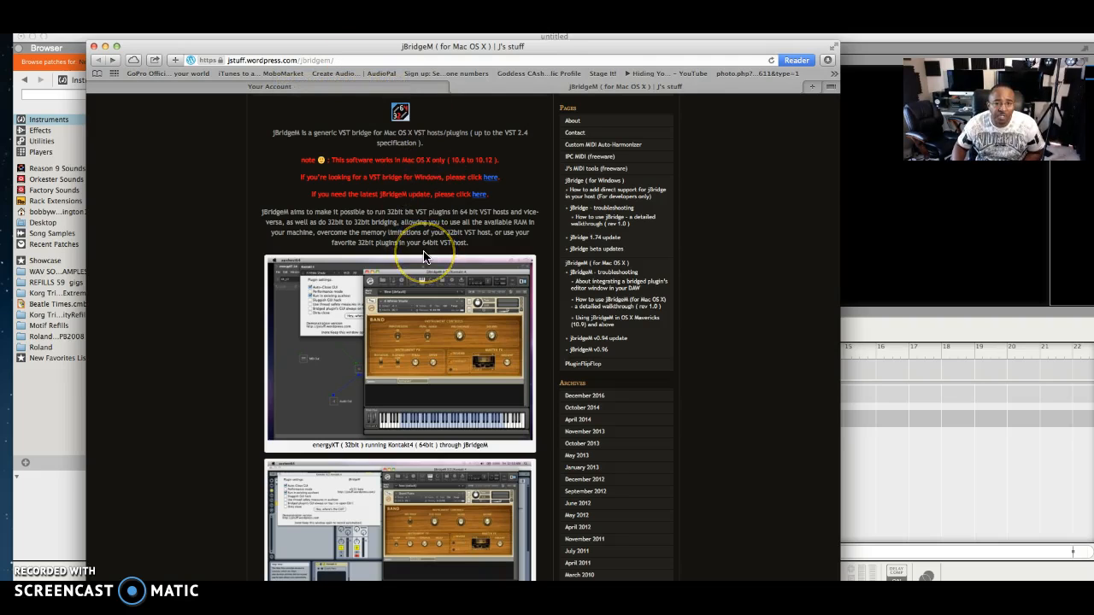
- Scroll the jBridgeM page on jstuff.wordpress.com through its requirements to the download links
{"action": "scroll", "scroll_direction": "down", "scroll_amount": 3}
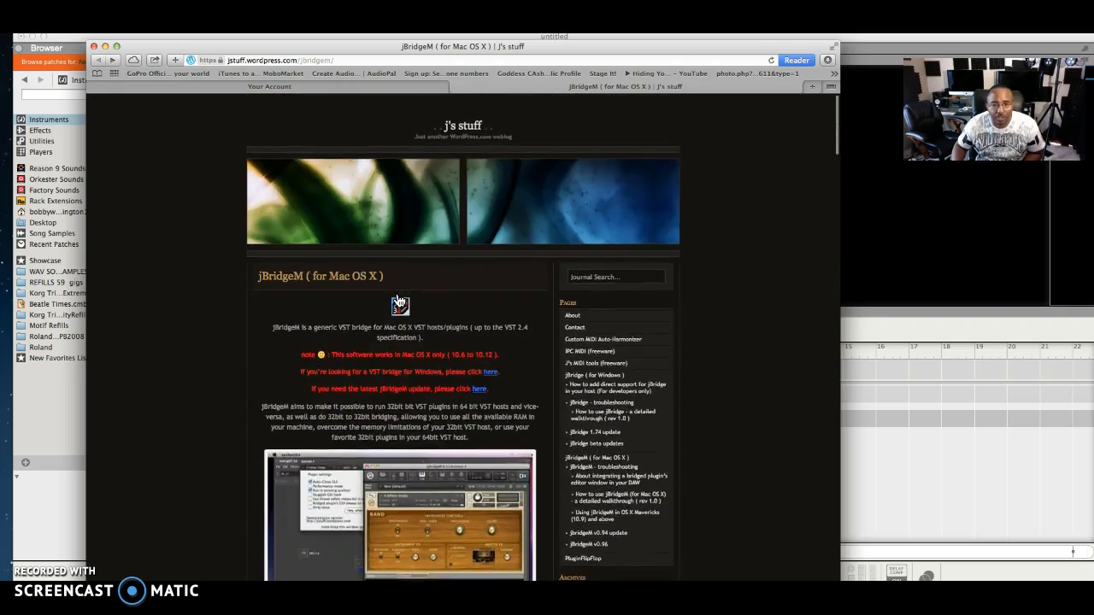
{"action": "scroll", "scroll_direction": "down", "scroll_amount": 3}
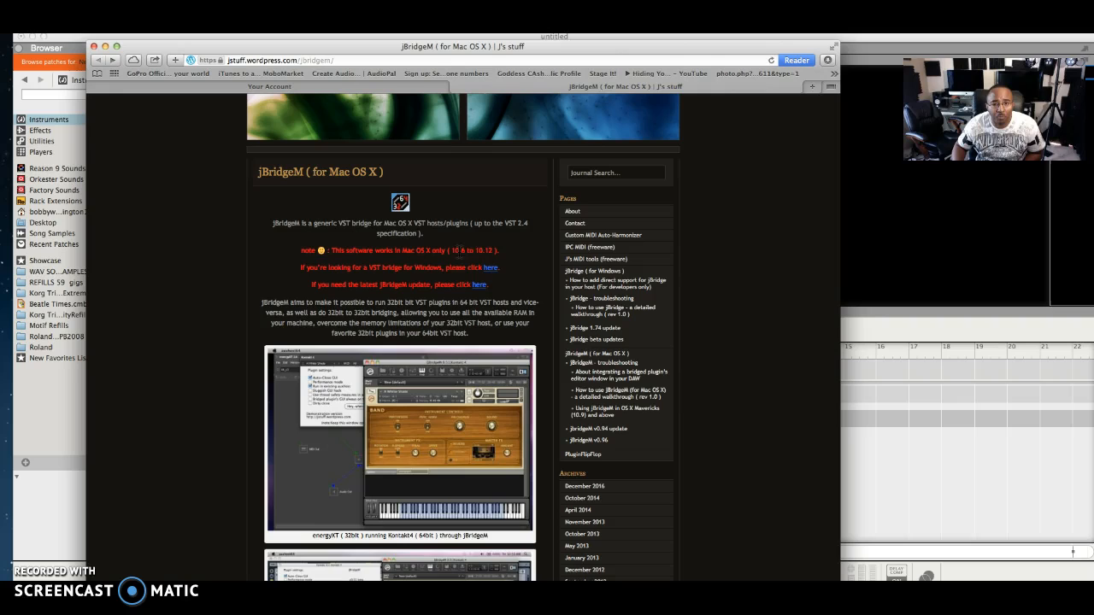
{"action": "left_click", "coordinate": [346, 278]}
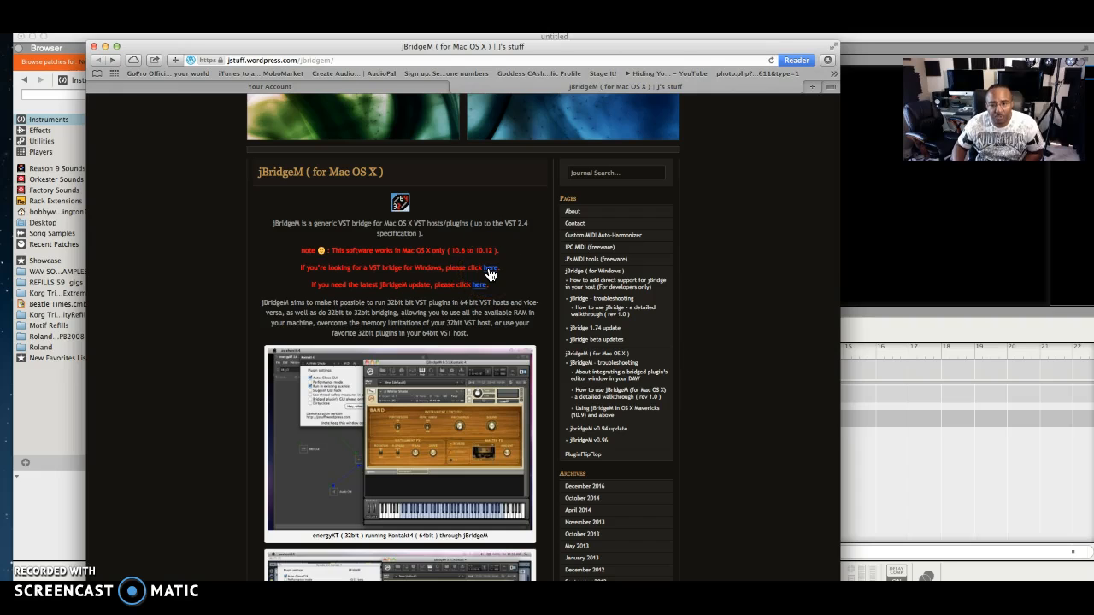
{"action": "scroll", "scroll_direction": "down", "scroll_amount": 3}
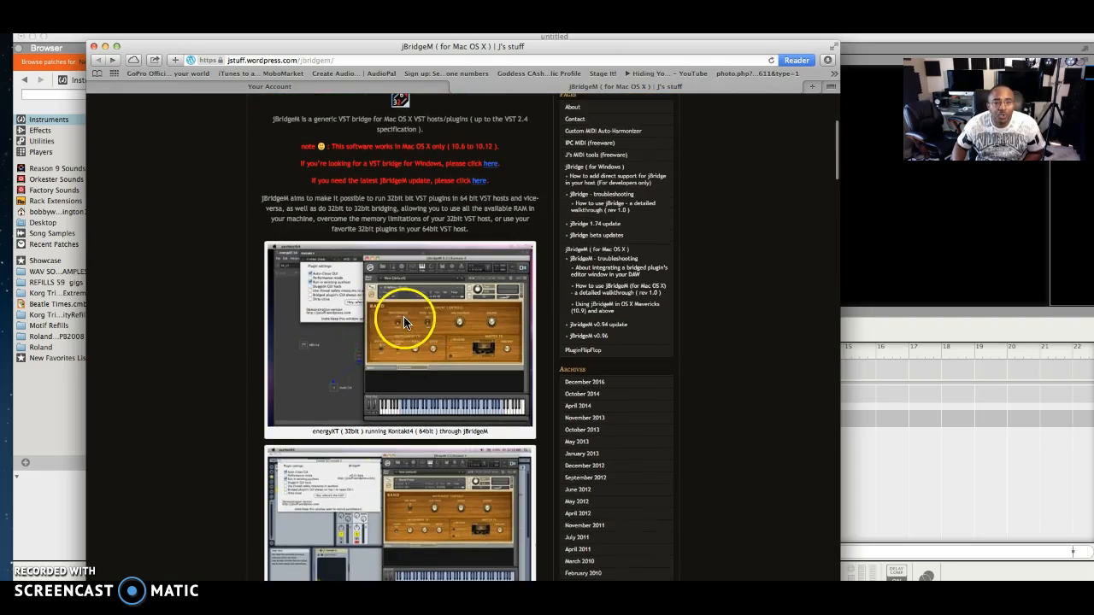
{"action": "scroll", "scroll_direction": "down", "scroll_amount": 3}
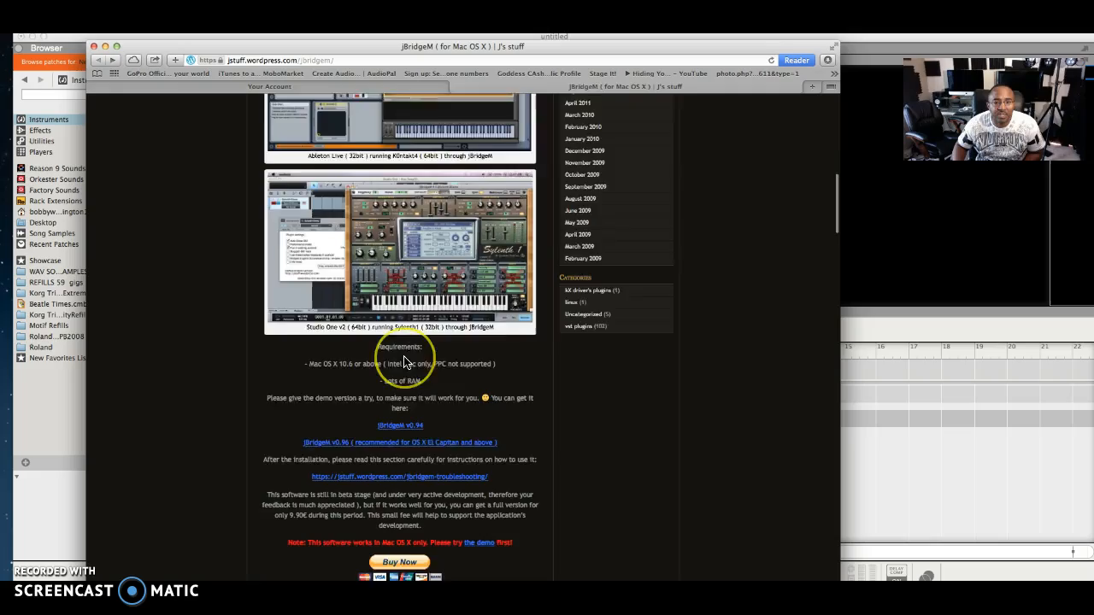
{"action": "scroll", "scroll_direction": "down", "scroll_amount": 3}
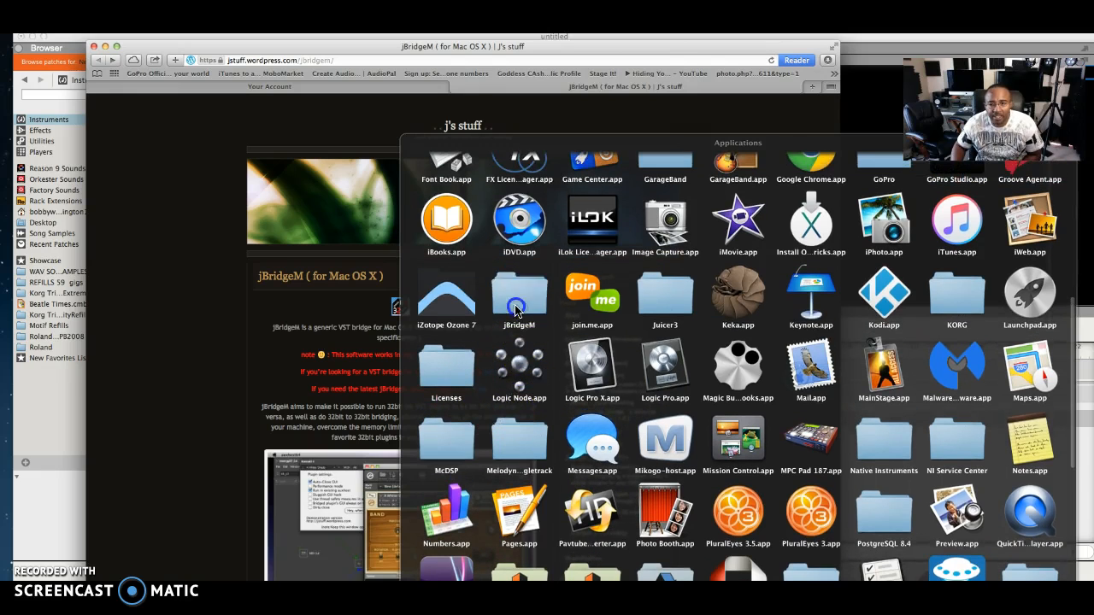
- Launch jBridgerM.app from the jBridgeM folder and reveal /Library/Audio/Plug-Ins/VST/
{"action": "double_click", "coordinate": [518, 295]}
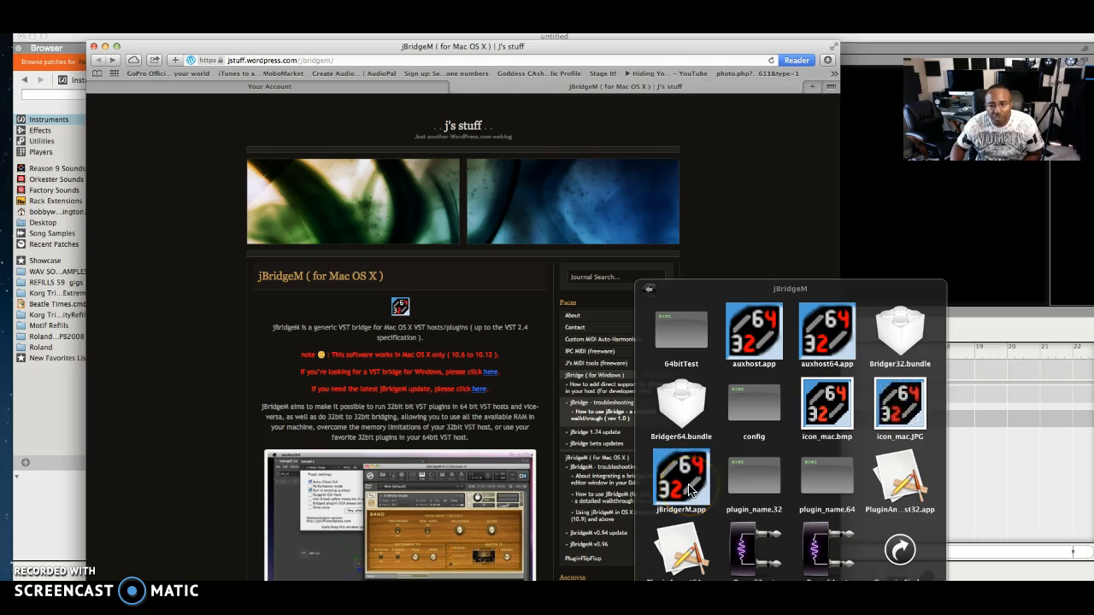
{"action": "double_click", "coordinate": [681, 479]}
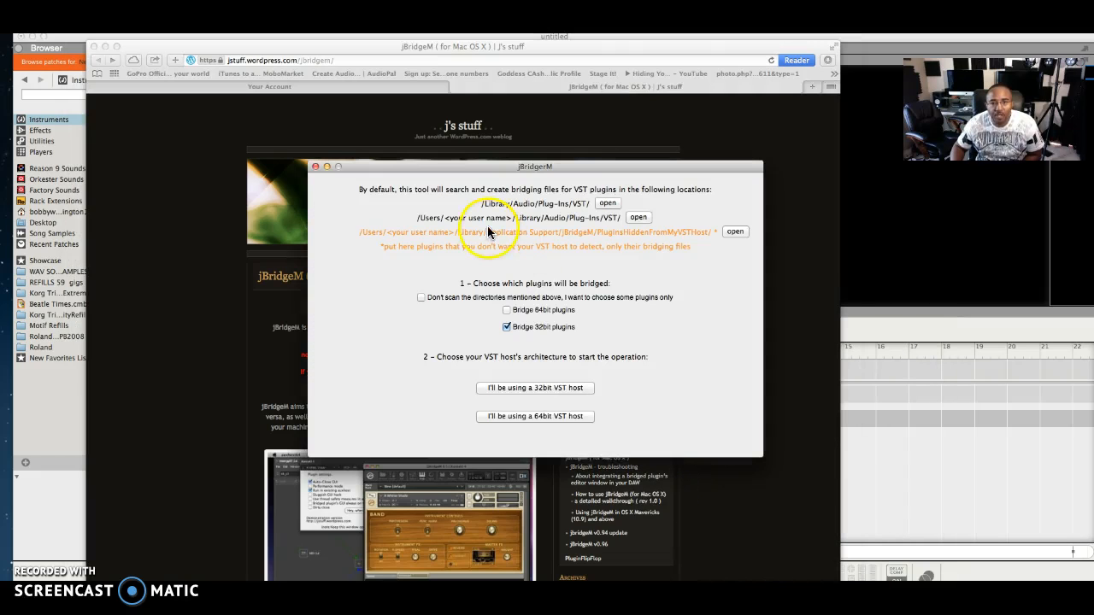
{"action": "mouse_move", "coordinate": [752, 380]}
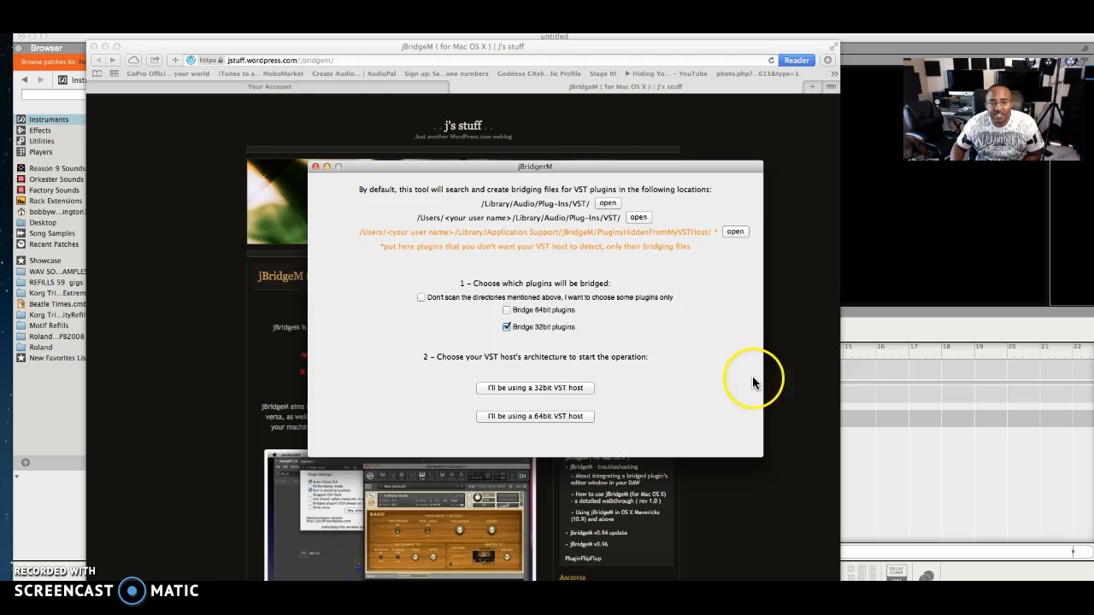
{"action": "mouse_move", "coordinate": [609, 208]}
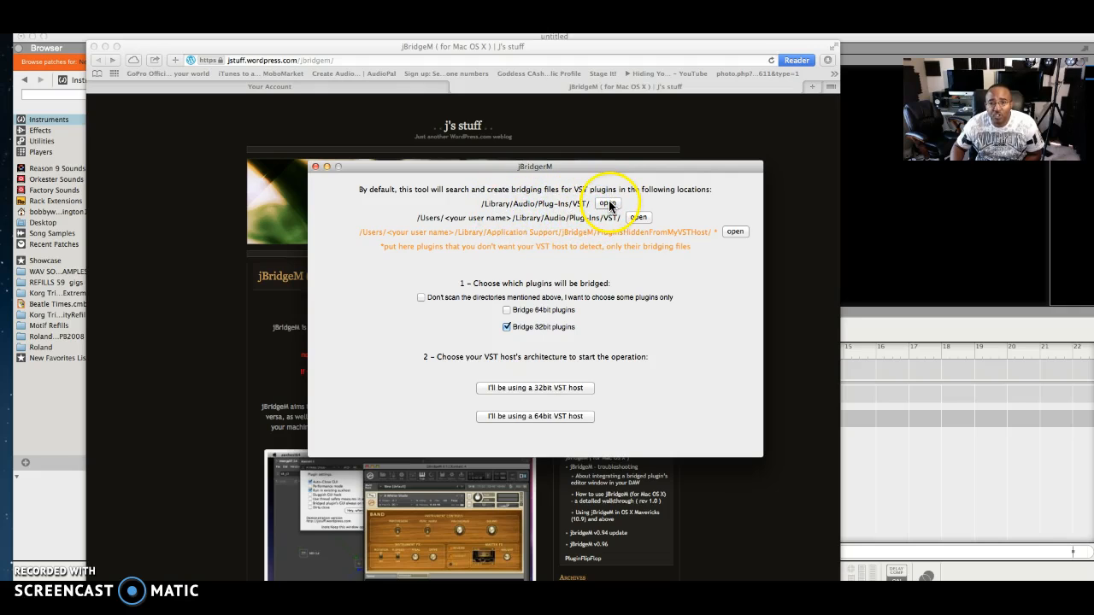
{"action": "left_click", "coordinate": [607, 203]}
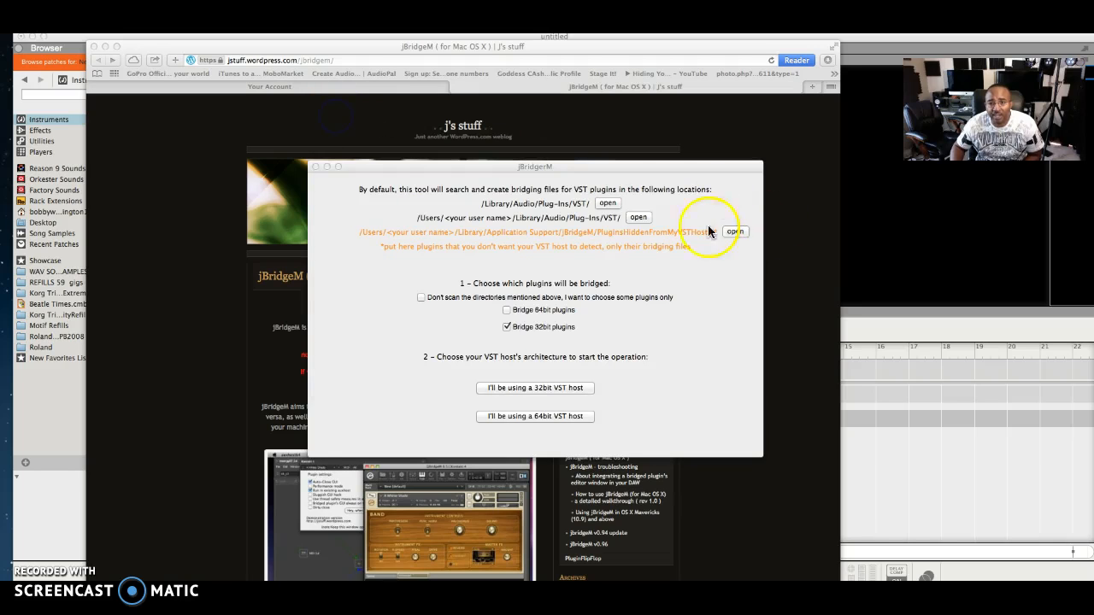
{"action": "mouse_move", "coordinate": [690, 235]}
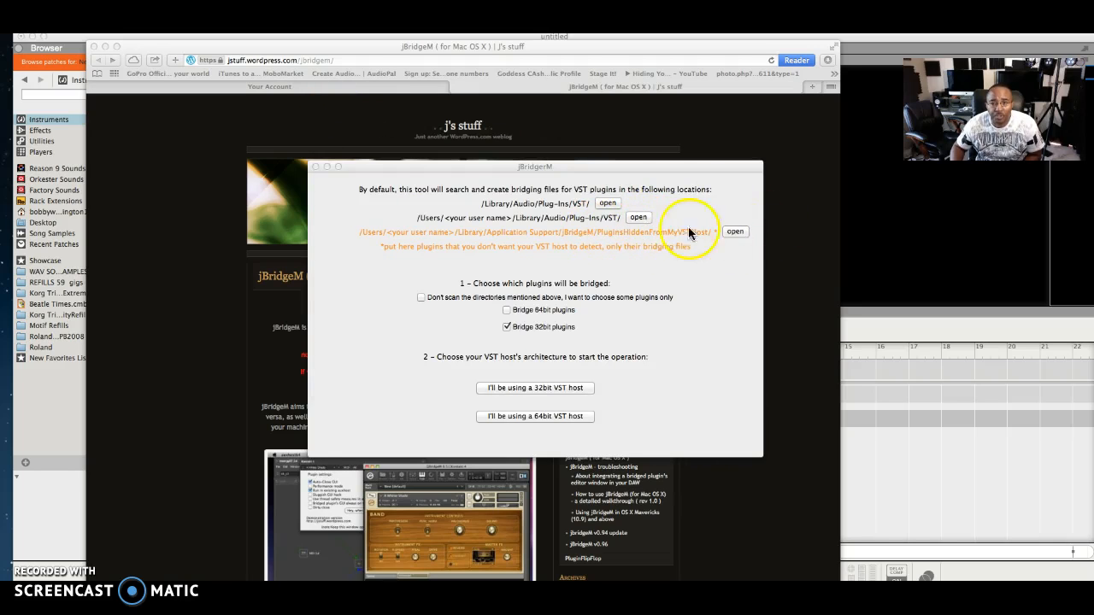
{"action": "mouse_move", "coordinate": [642, 263]}
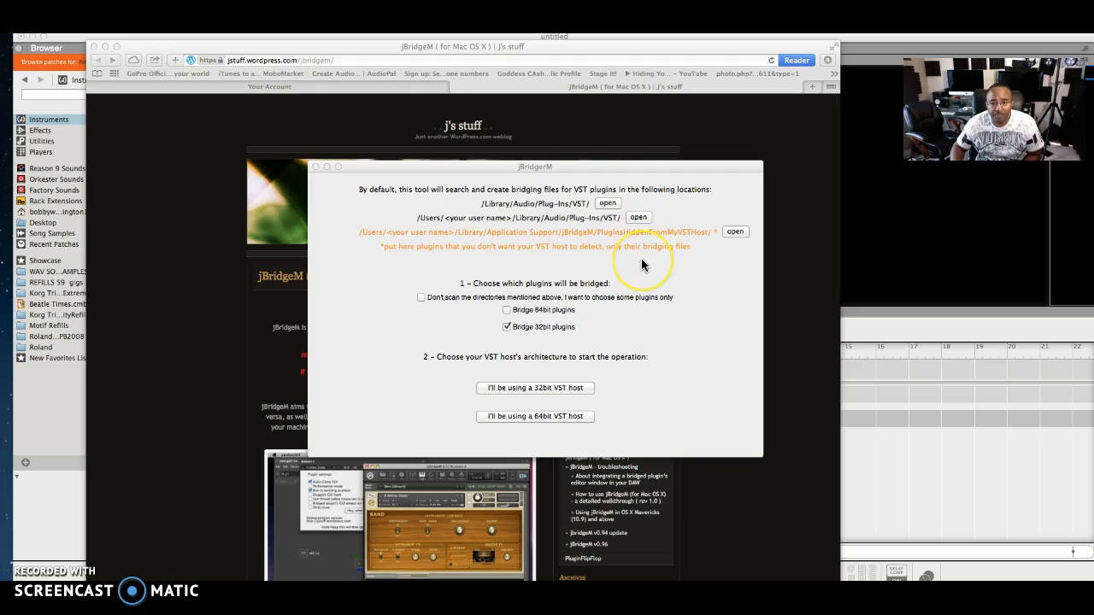
{"action": "mouse_move", "coordinate": [529, 245]}
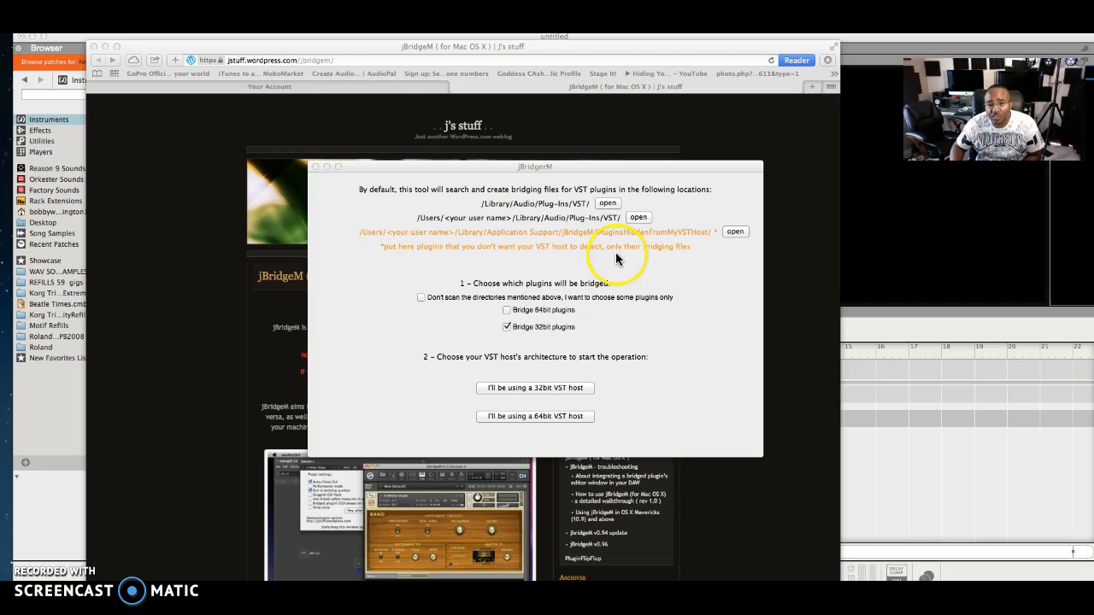
{"action": "mouse_move", "coordinate": [665, 276]}
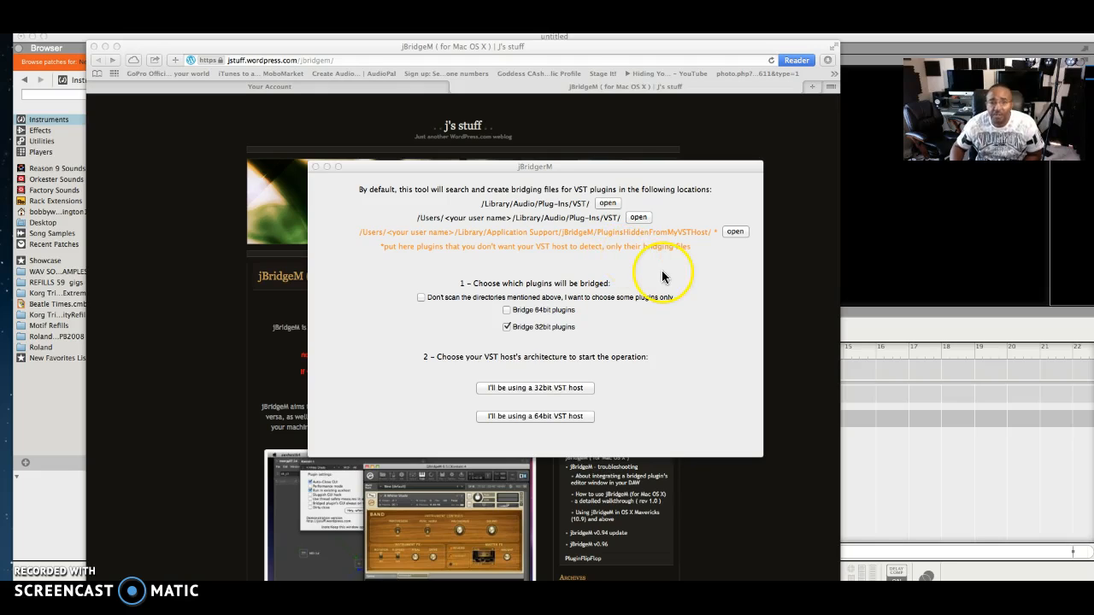
{"action": "mouse_move", "coordinate": [543, 290]}
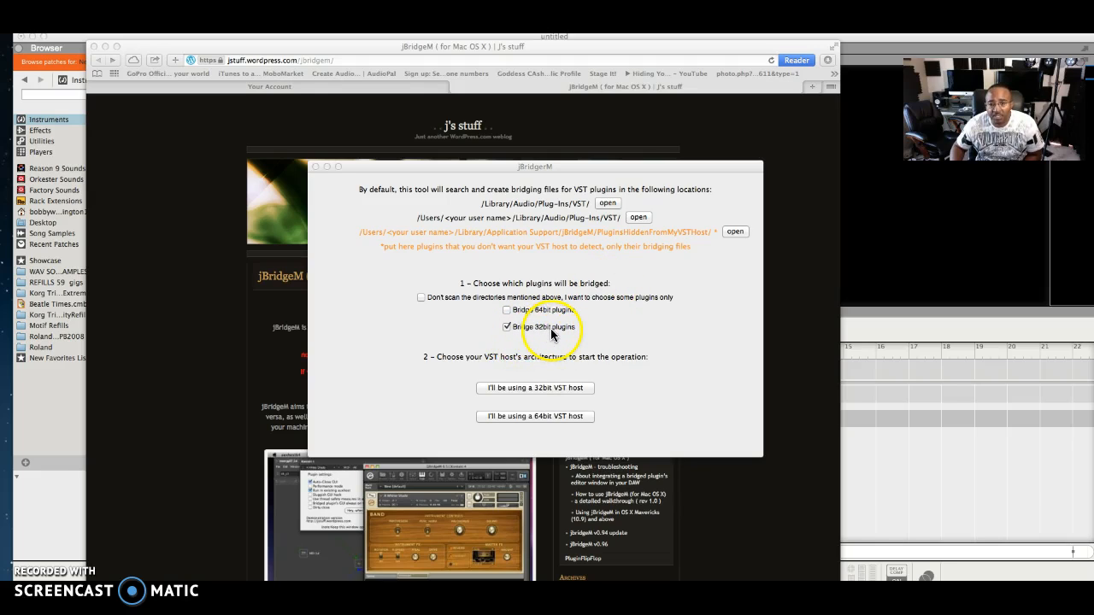
{"action": "mouse_move", "coordinate": [615, 331]}
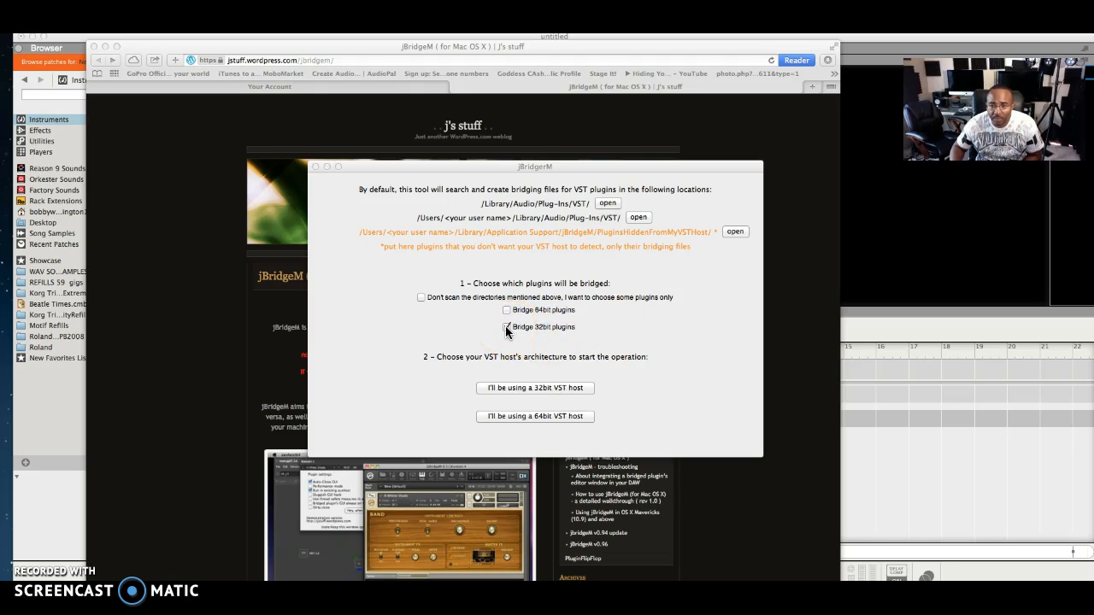
{"action": "left_click", "coordinate": [506, 327]}
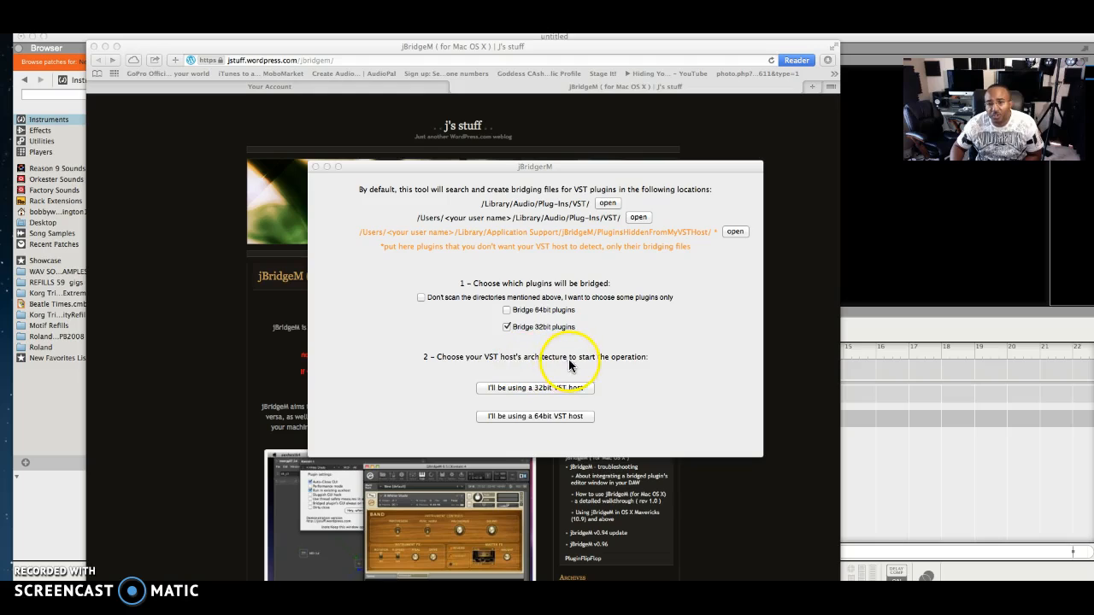
{"action": "mouse_move", "coordinate": [619, 380]}
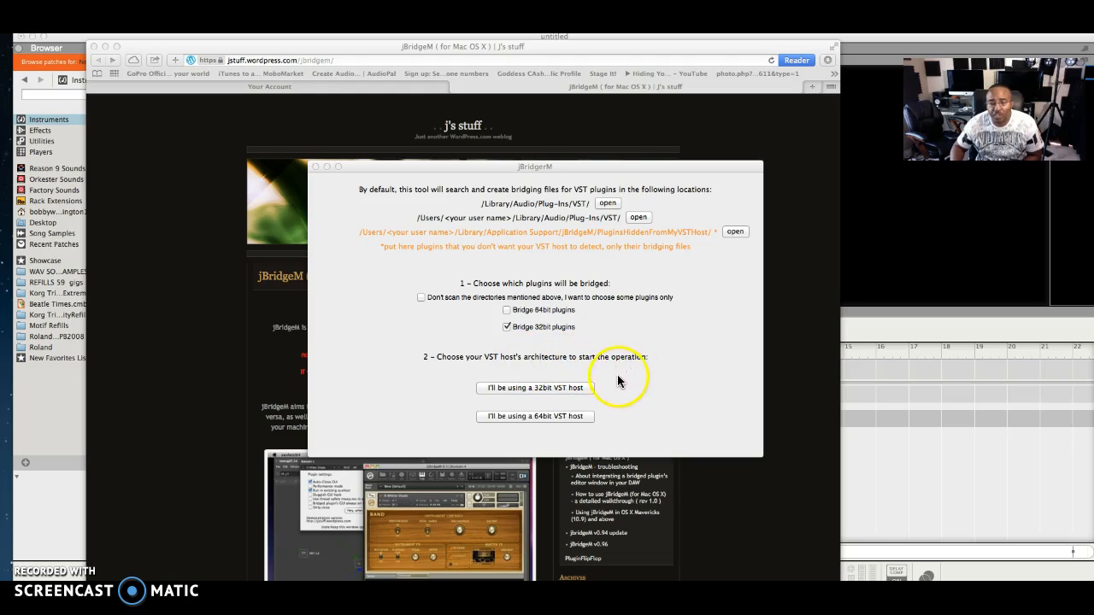
{"action": "mouse_move", "coordinate": [554, 420]}
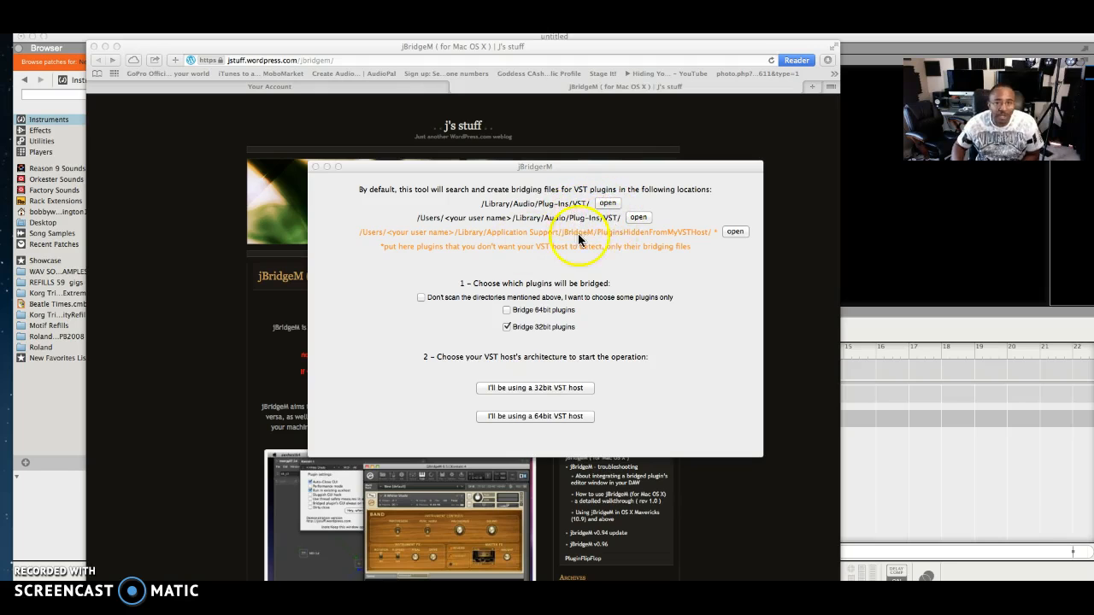
{"action": "mouse_move", "coordinate": [466, 231]}
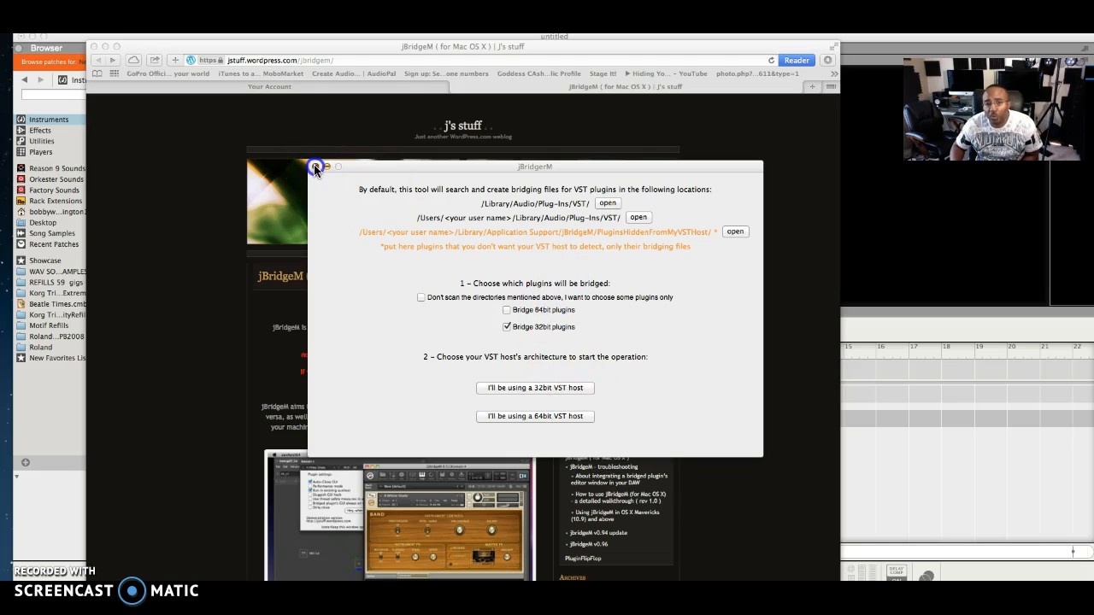
- Close jBridgeM and start adding a VST plugin folder in Reason's Preferences
{"action": "left_click", "coordinate": [317, 166]}
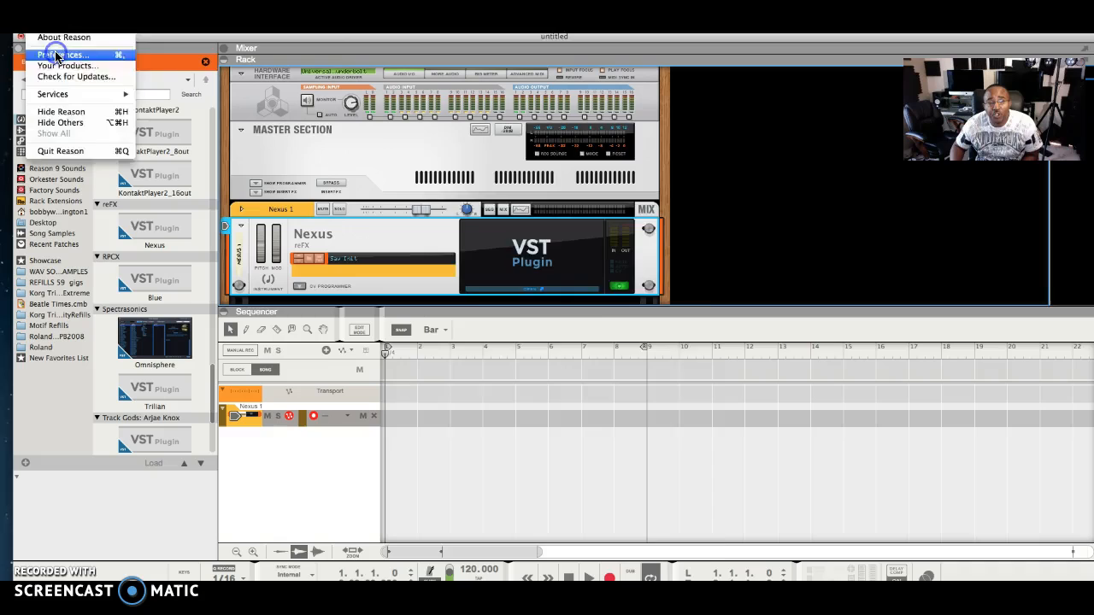
{"action": "left_click", "coordinate": [61, 54]}
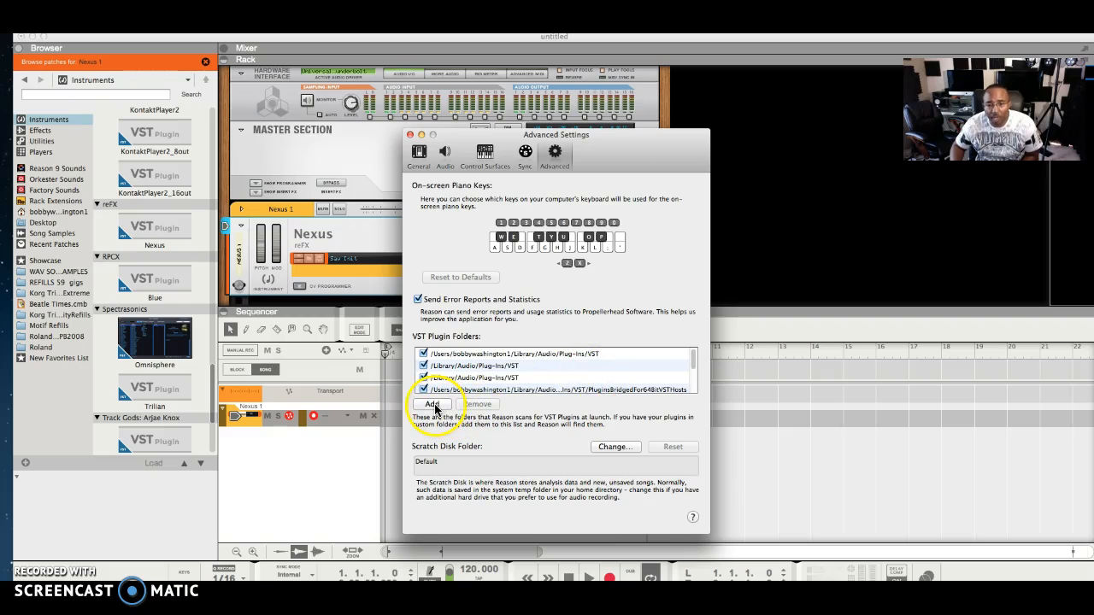
{"action": "left_click", "coordinate": [433, 403]}
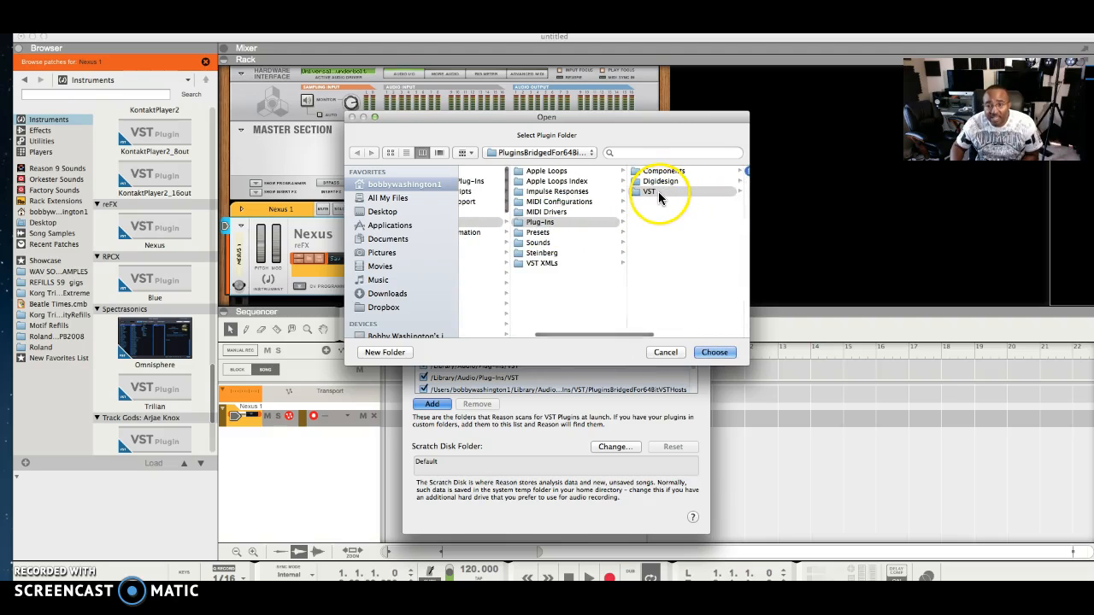
- Choose the PluginsBridgedFor64bitVSTHosts folder and close the preferences window
{"action": "left_click", "coordinate": [648, 190]}
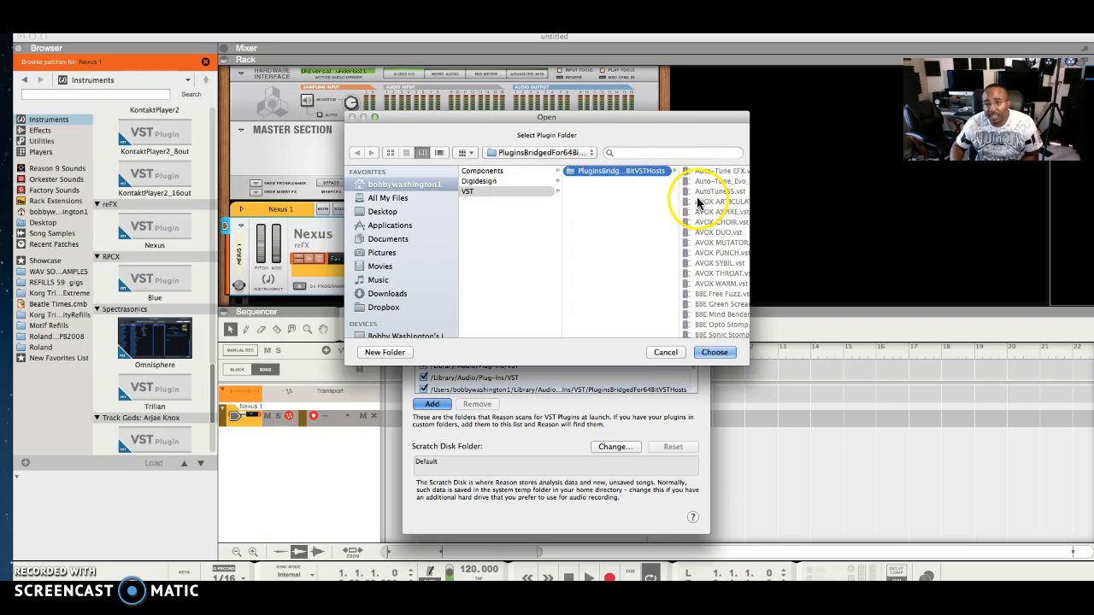
{"action": "left_click", "coordinate": [665, 352]}
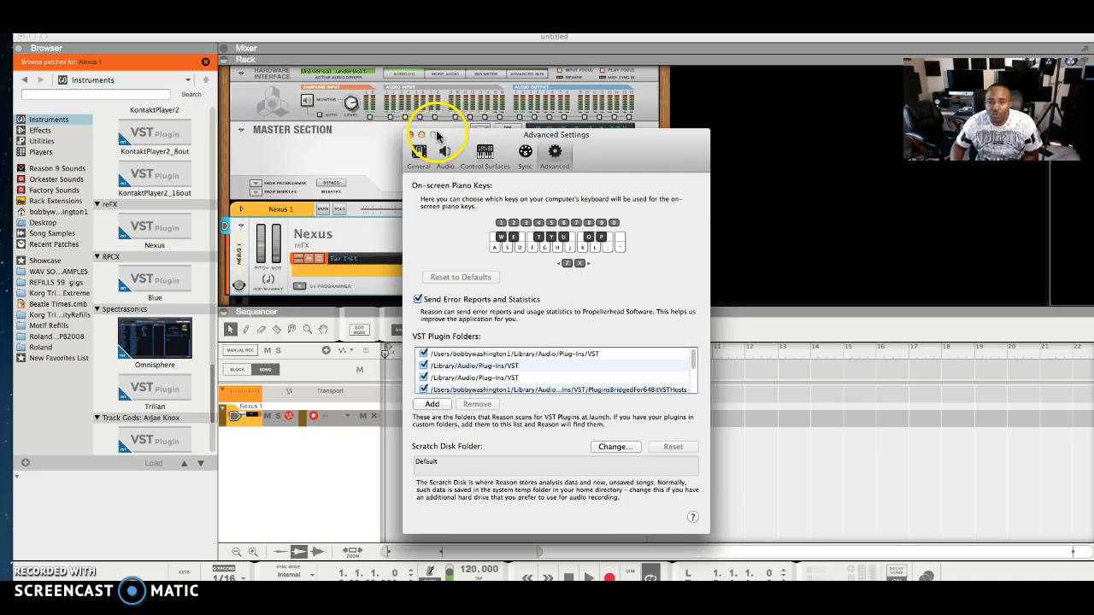
{"action": "left_click", "coordinate": [419, 134]}
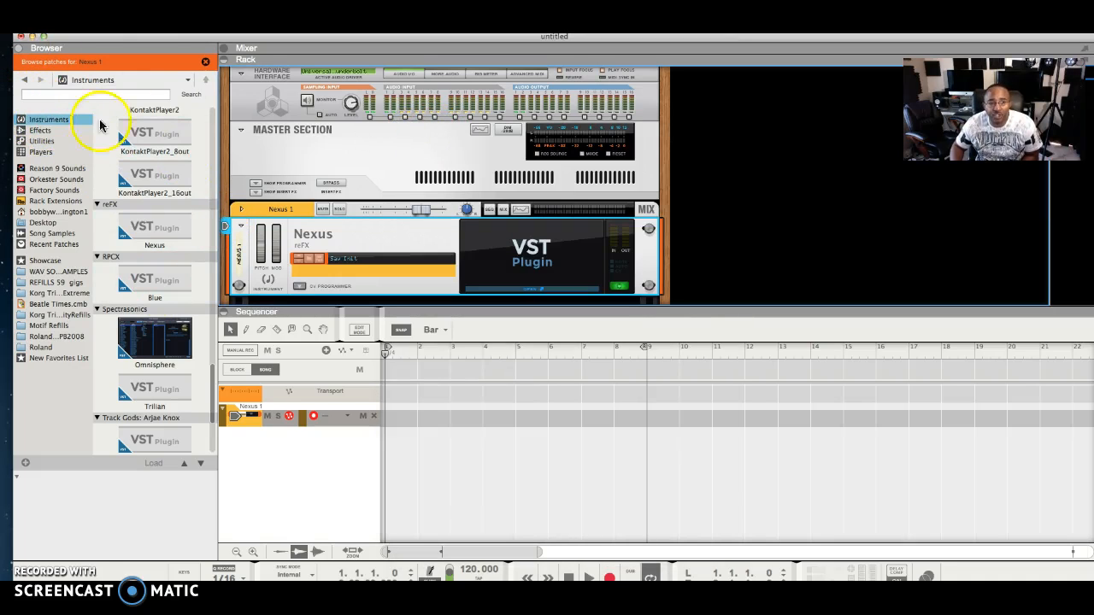
- Browse the Effects list down to VST plugins like UAD and T-RackS, then return to Instruments
{"action": "left_click", "coordinate": [49, 118]}
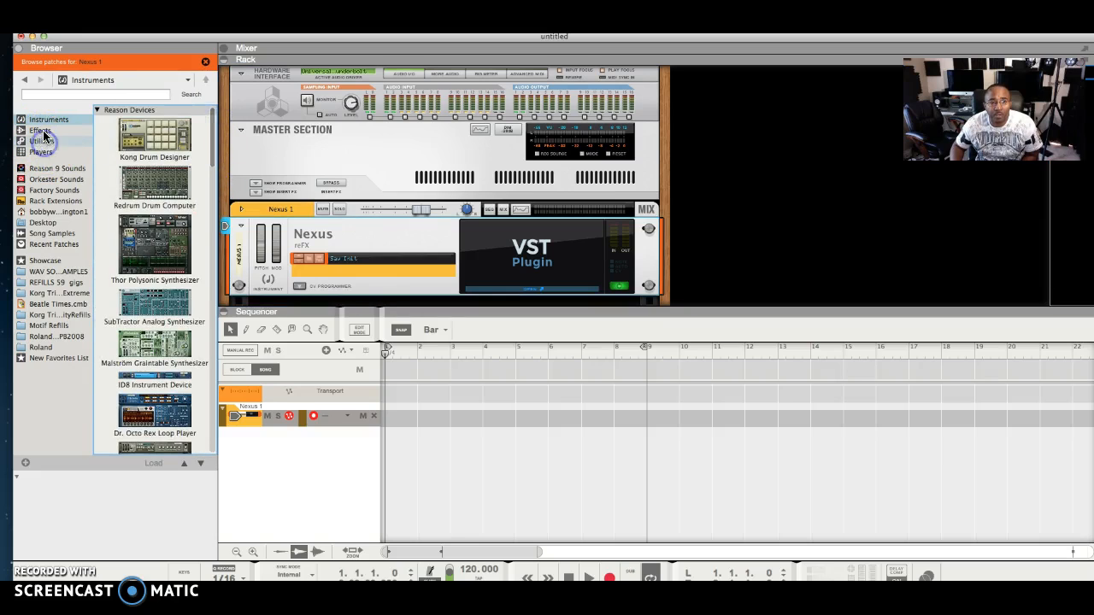
{"action": "left_click", "coordinate": [40, 130]}
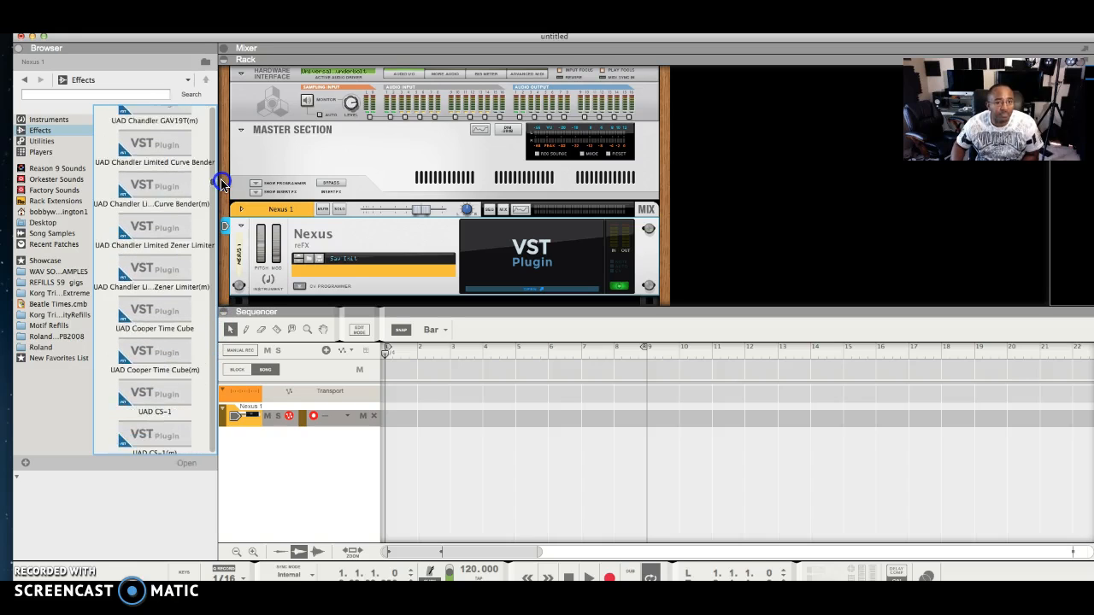
{"action": "scroll", "scroll_direction": "down", "scroll_amount": 3}
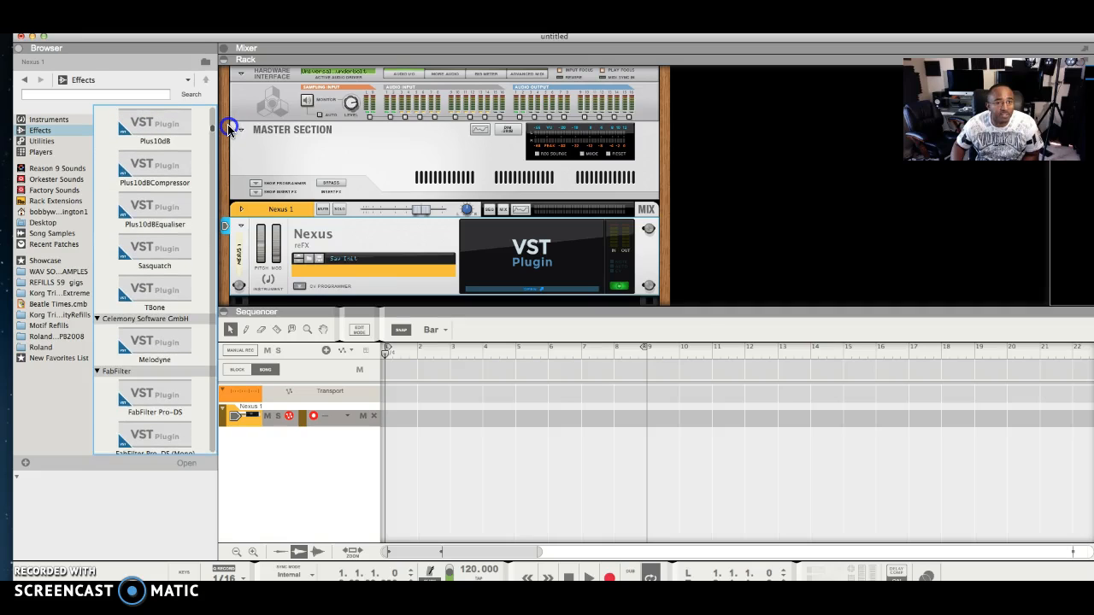
{"action": "scroll", "scroll_direction": "down", "scroll_amount": 3}
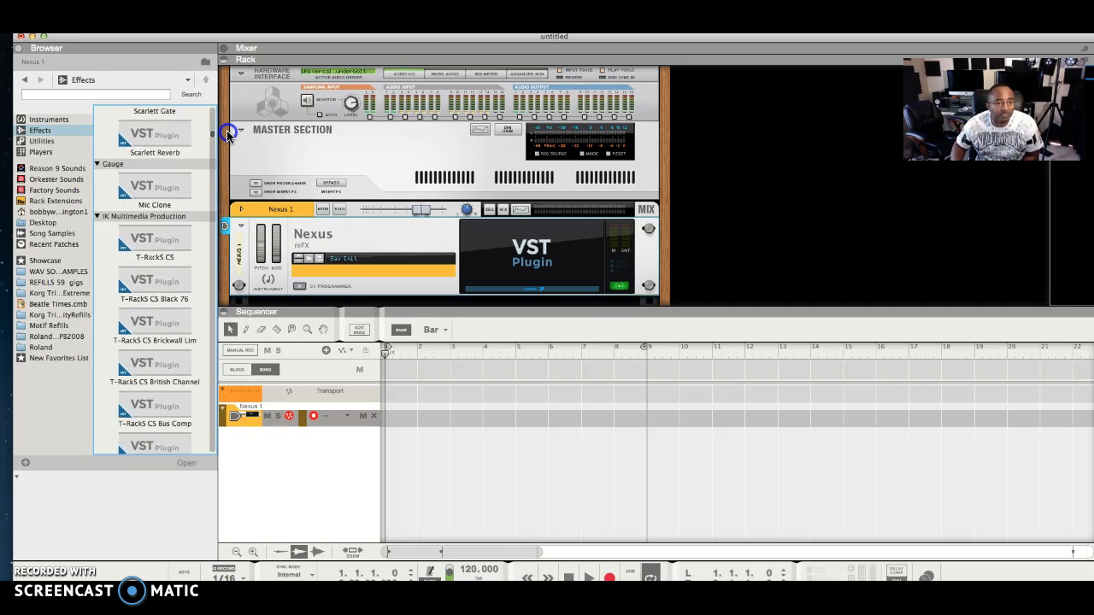
{"action": "scroll", "scroll_direction": "down", "scroll_amount": 3}
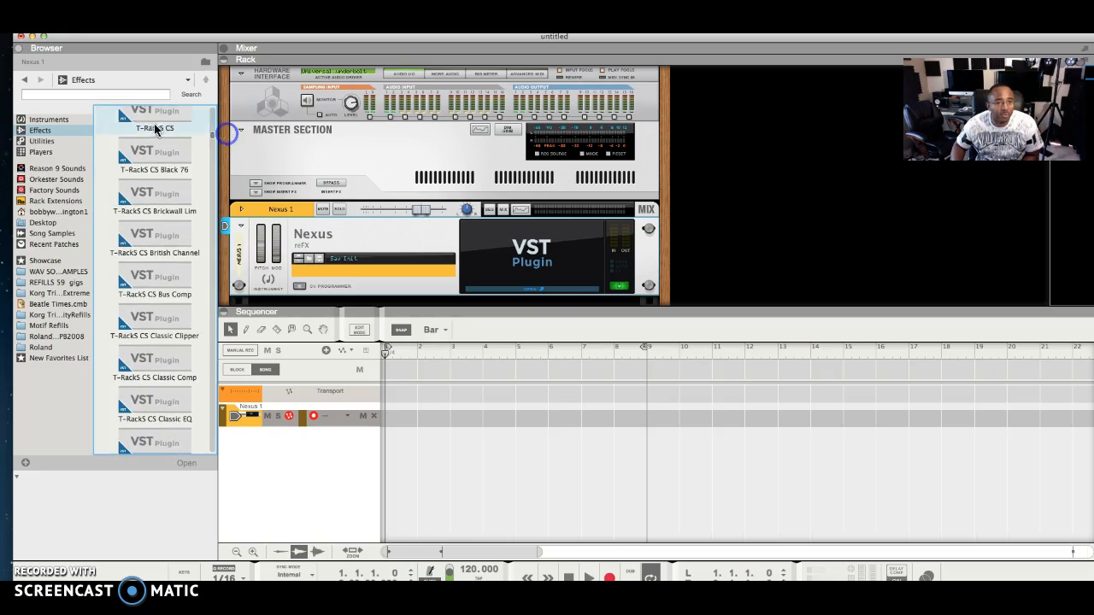
{"action": "left_click", "coordinate": [48, 119]}
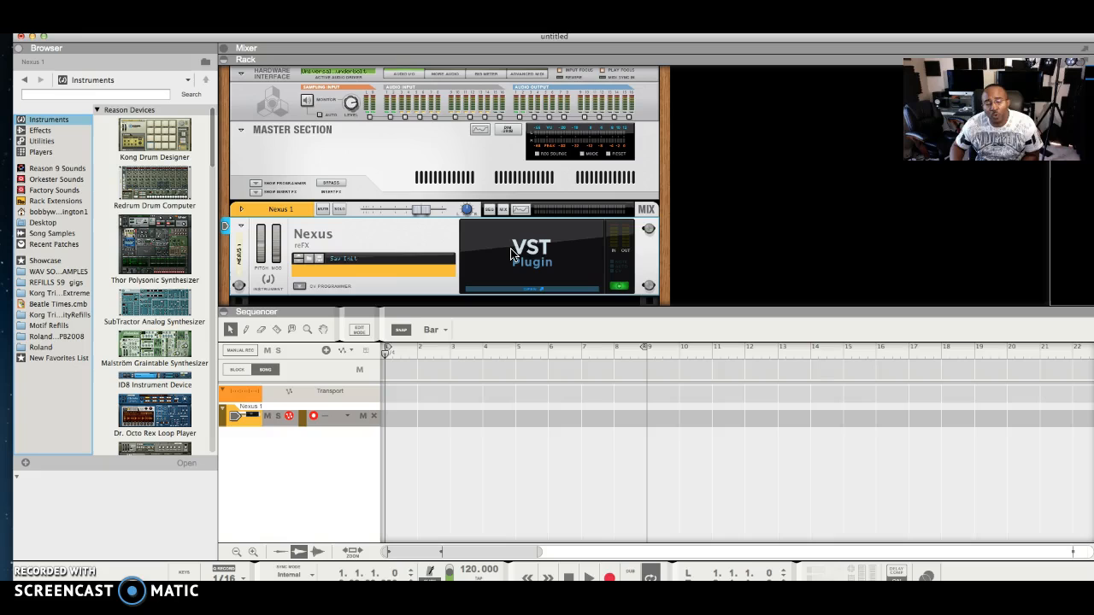
{"action": "mouse_move", "coordinate": [444, 256]}
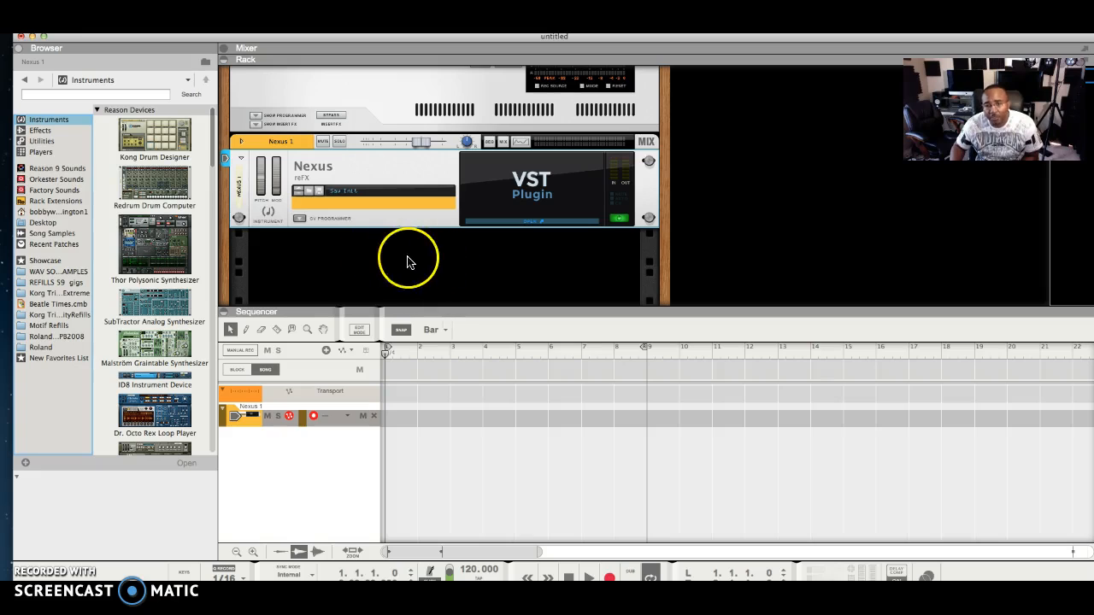
{"action": "mouse_move", "coordinate": [450, 270]}
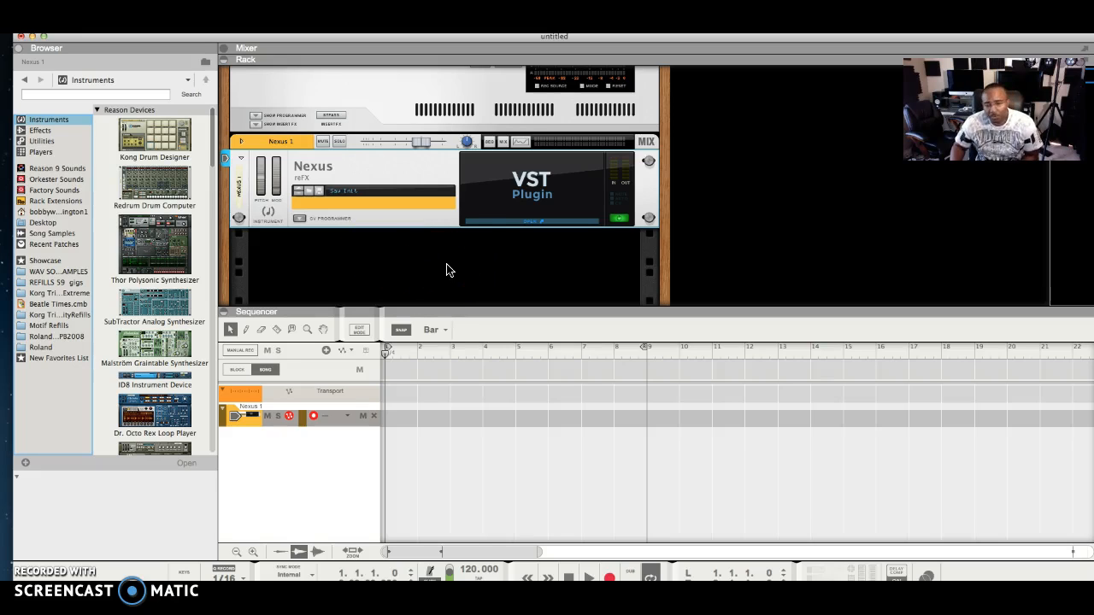